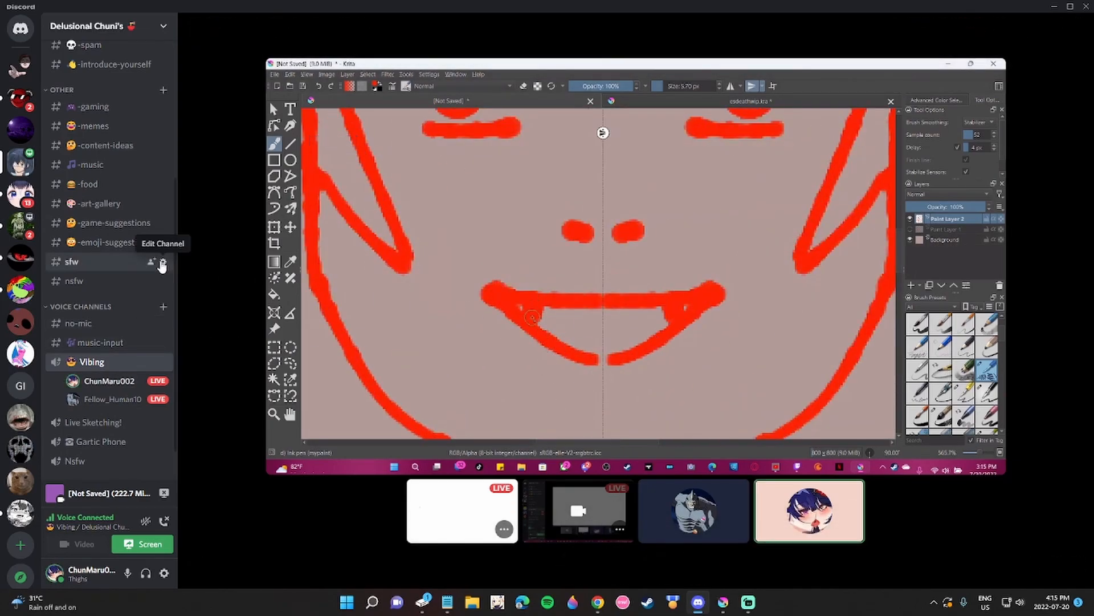
mouse_move(98, 203)
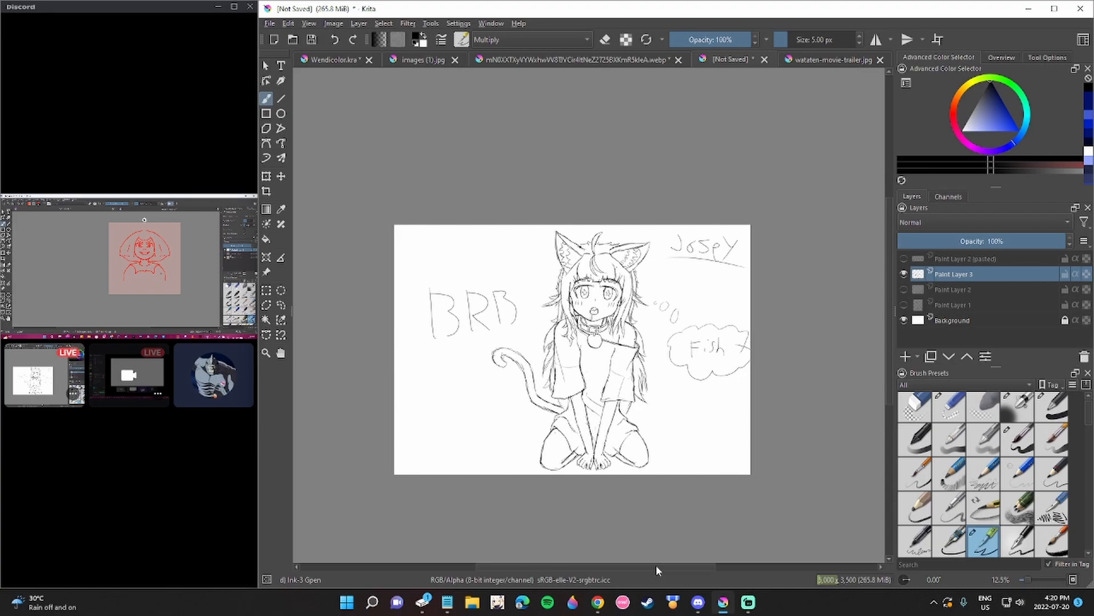
- Enlarge the posted red 'Dora?' sketch to full size over the art-gallery chat
left_click(213, 375)
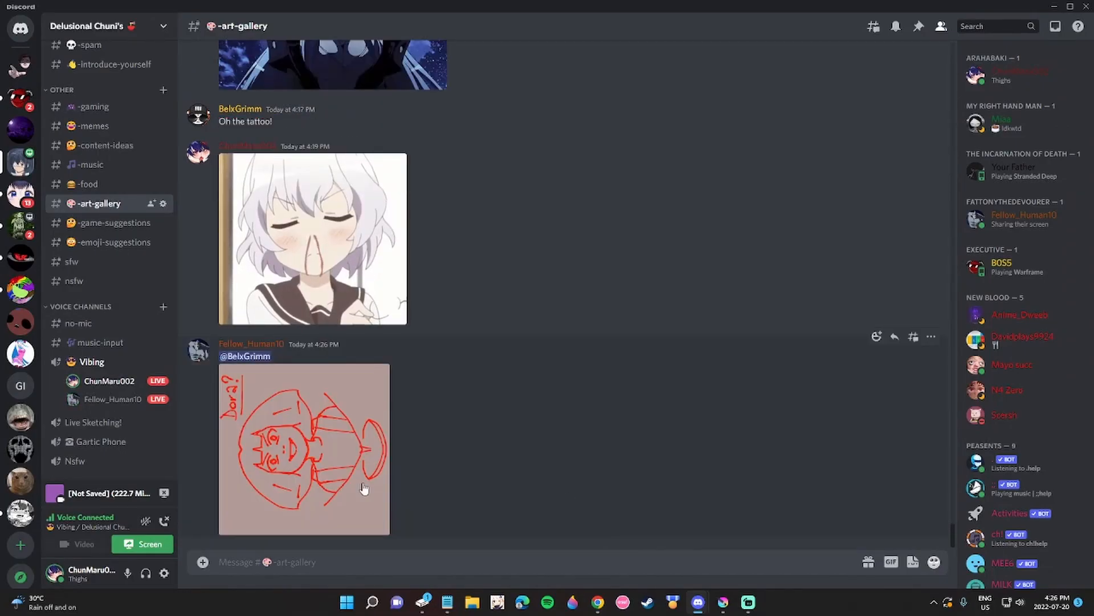
left_click(303, 447)
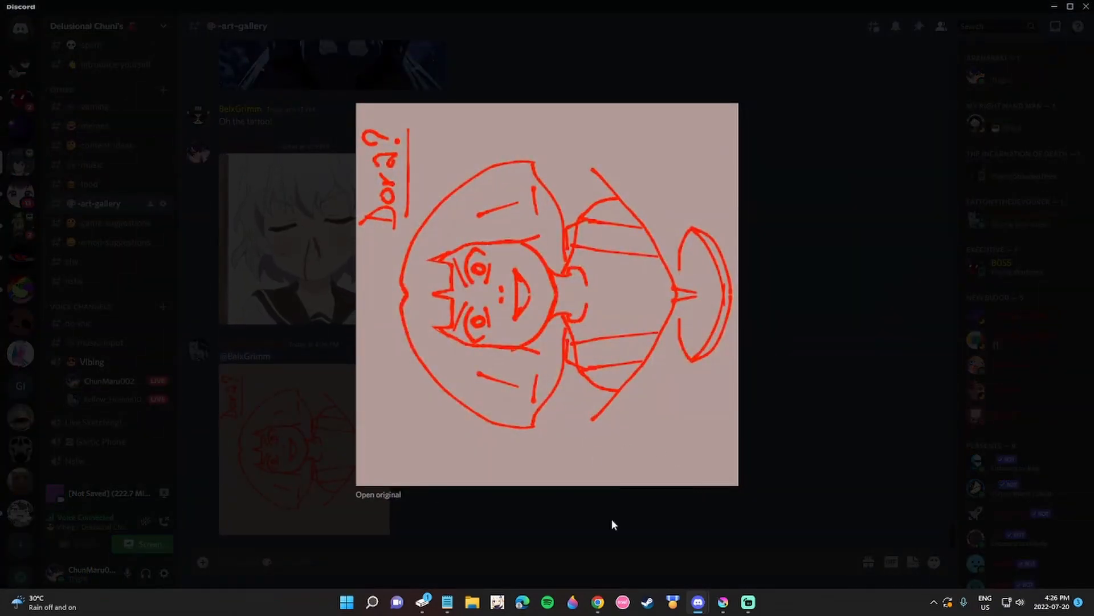